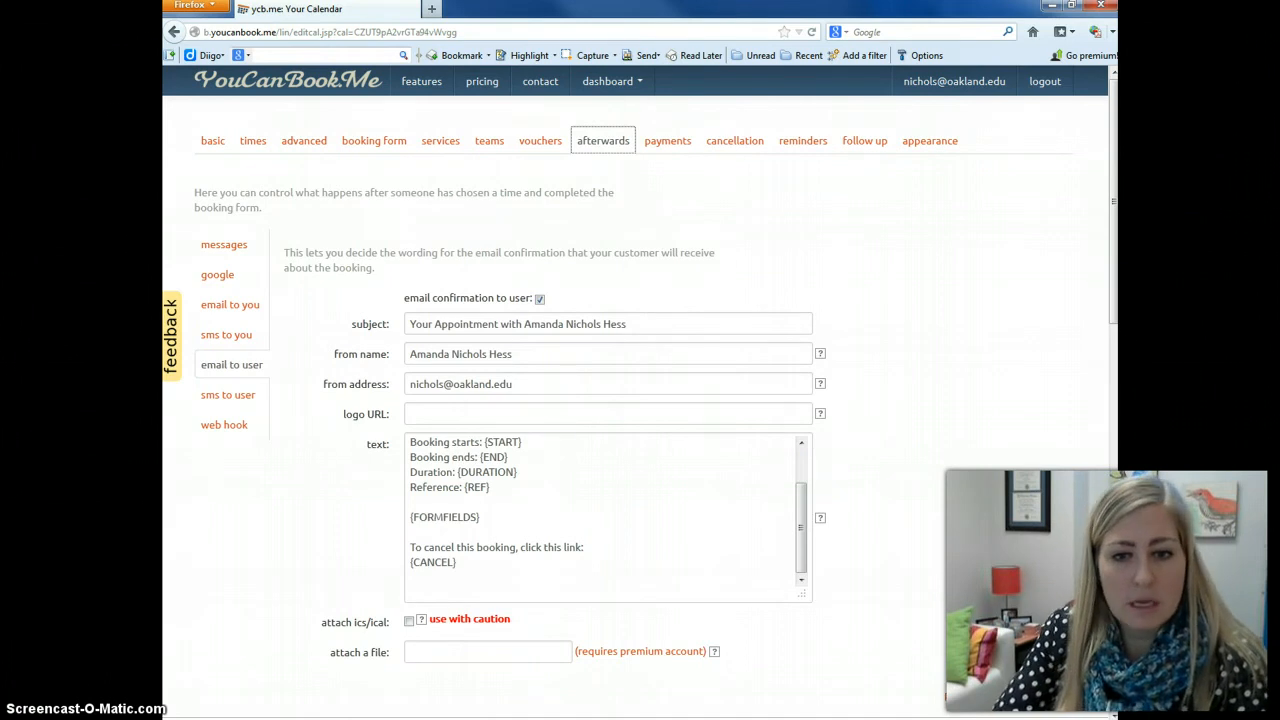
mouse_move(790, 178)
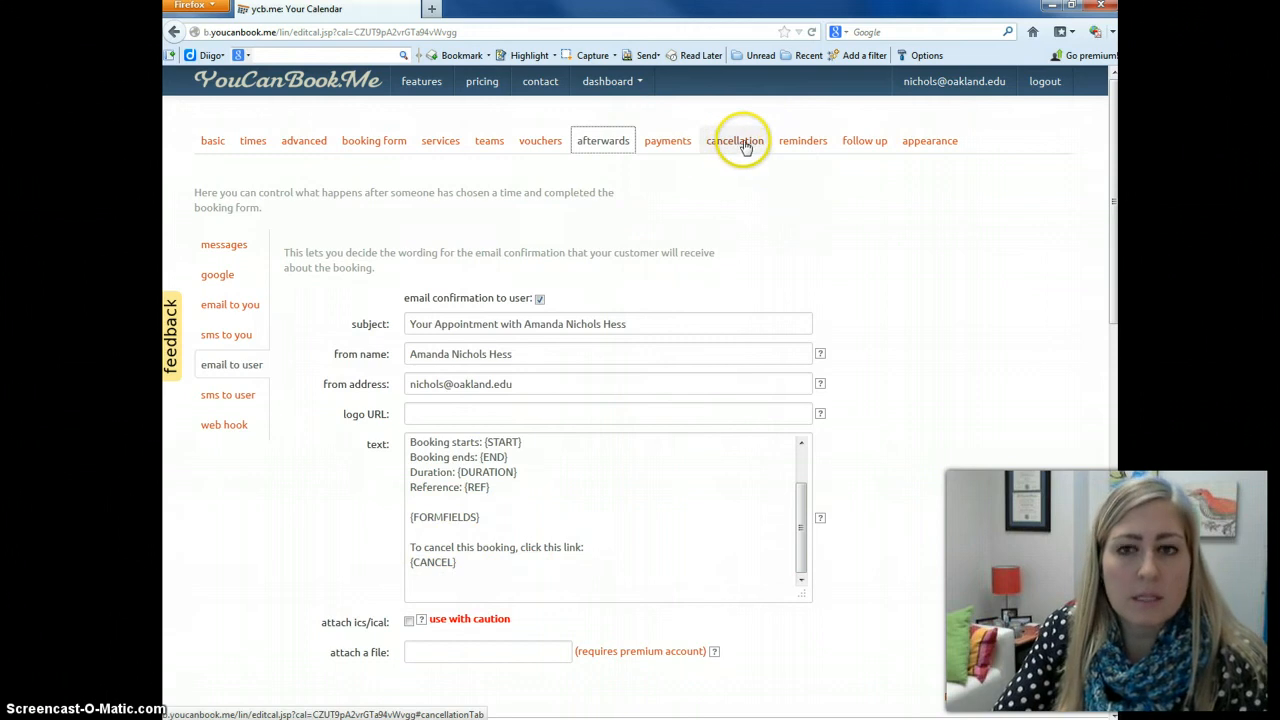
- Review the cancellation page text and the office hours cancellation preview
left_click(736, 140)
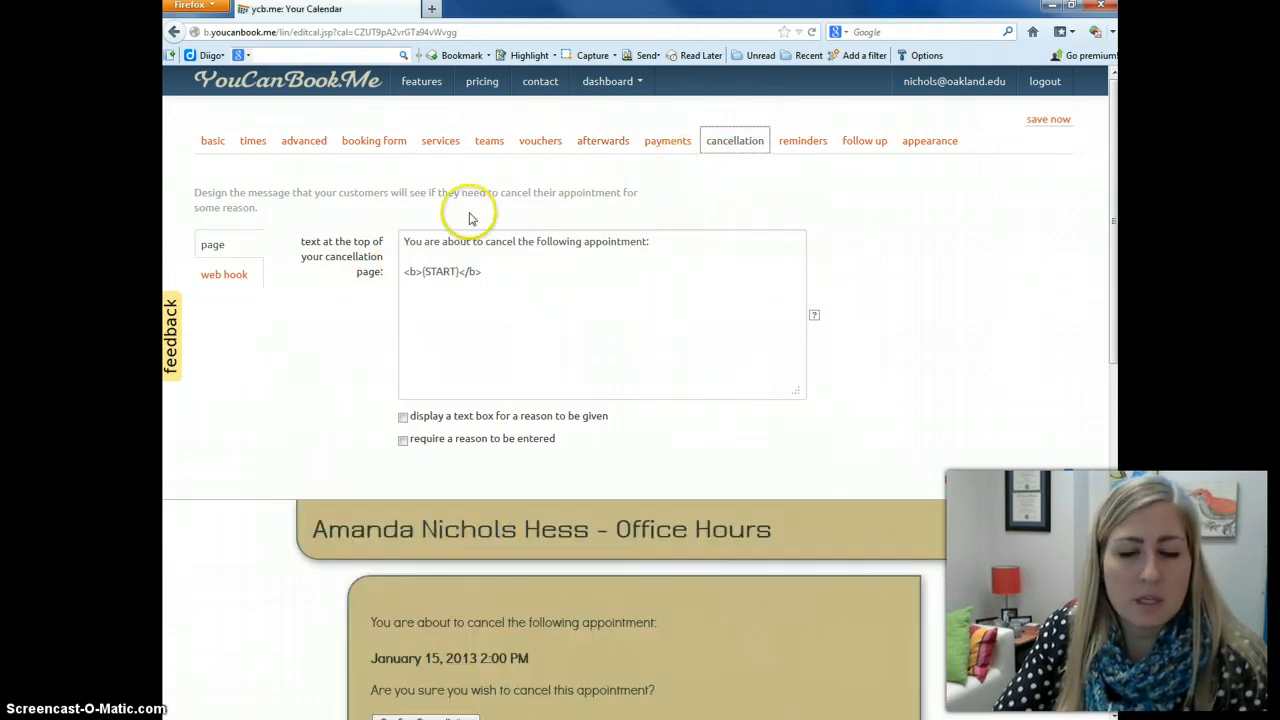
mouse_move(454, 318)
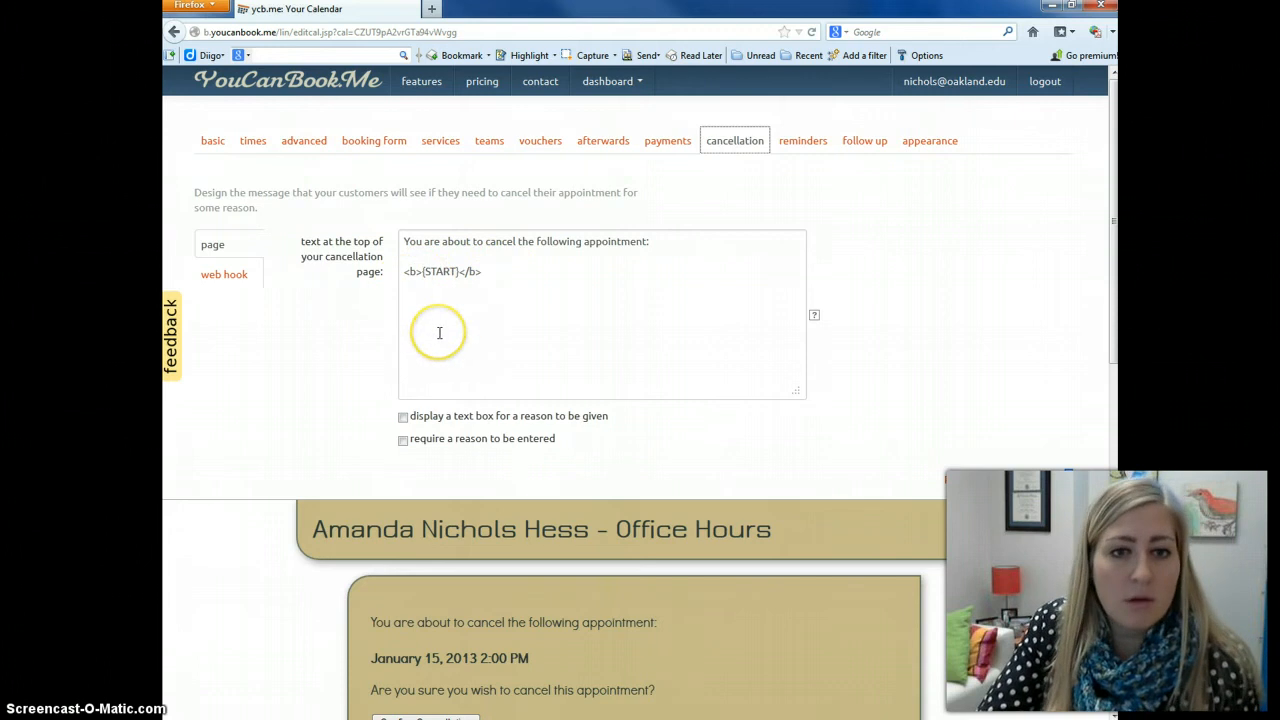
mouse_move(438, 380)
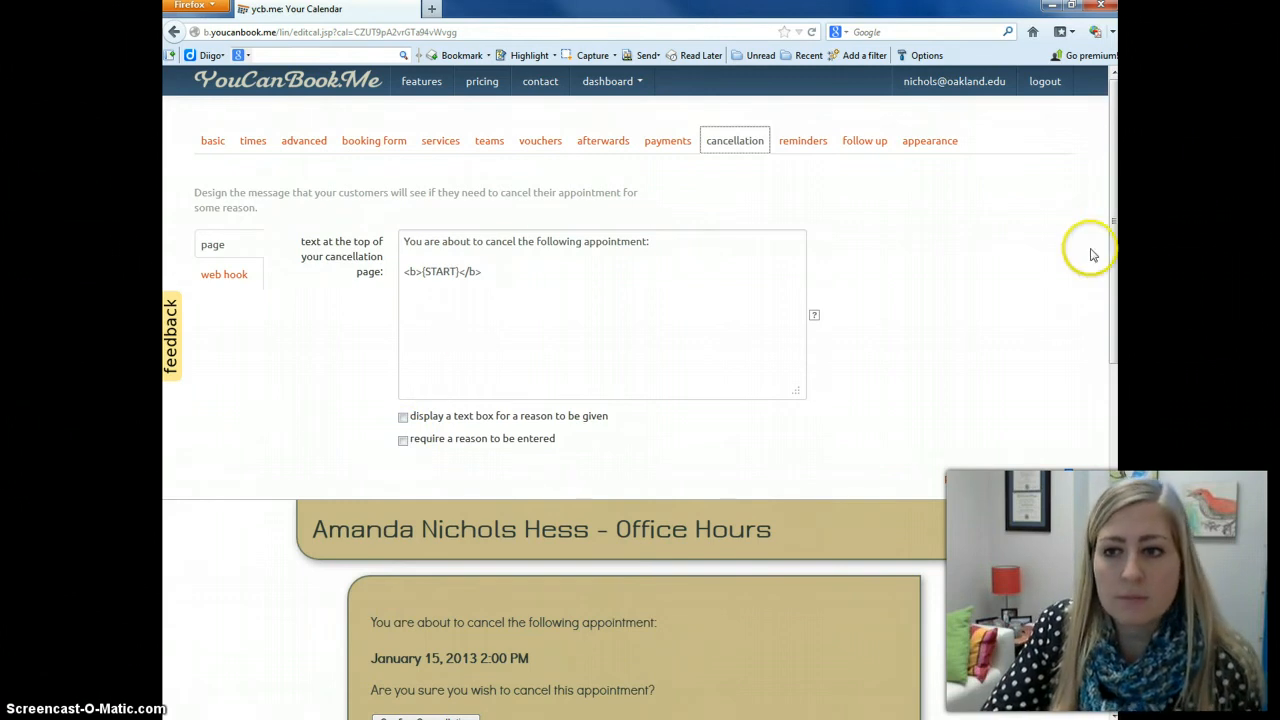
scroll("down", 3)
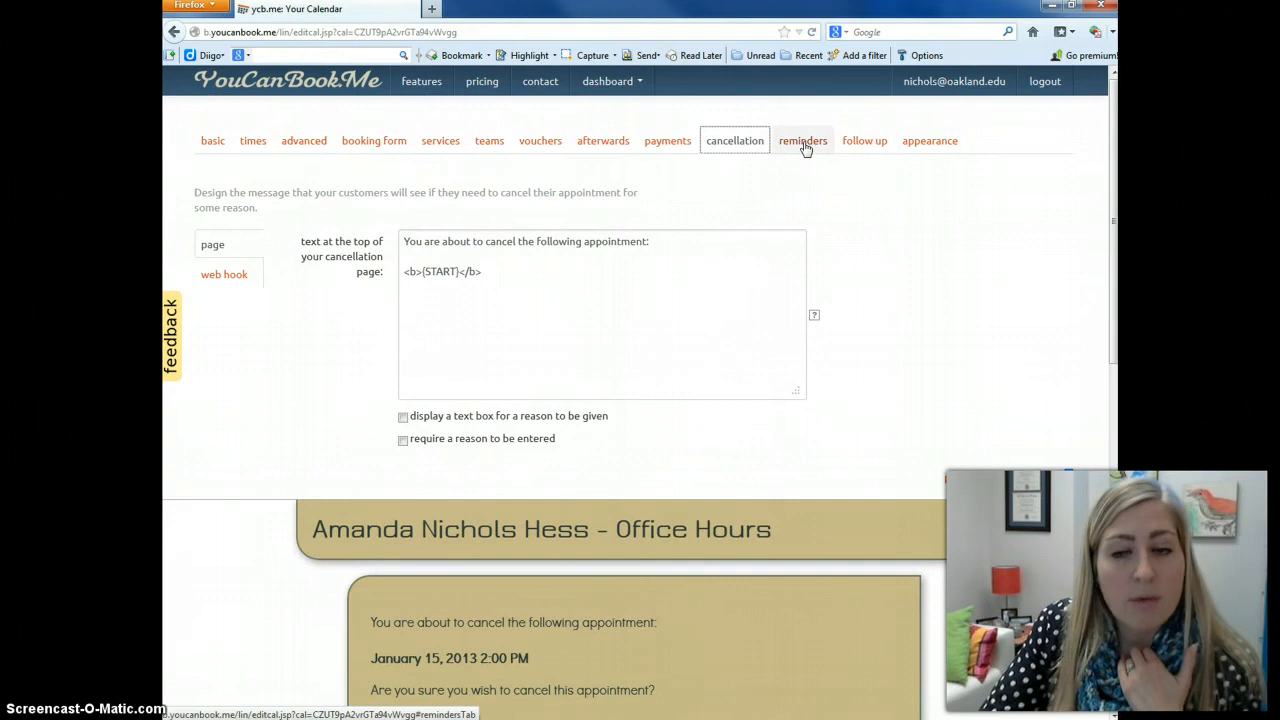
- Check the Google reminder delivery, set to Email 10 minutes before appointments
left_click(802, 140)
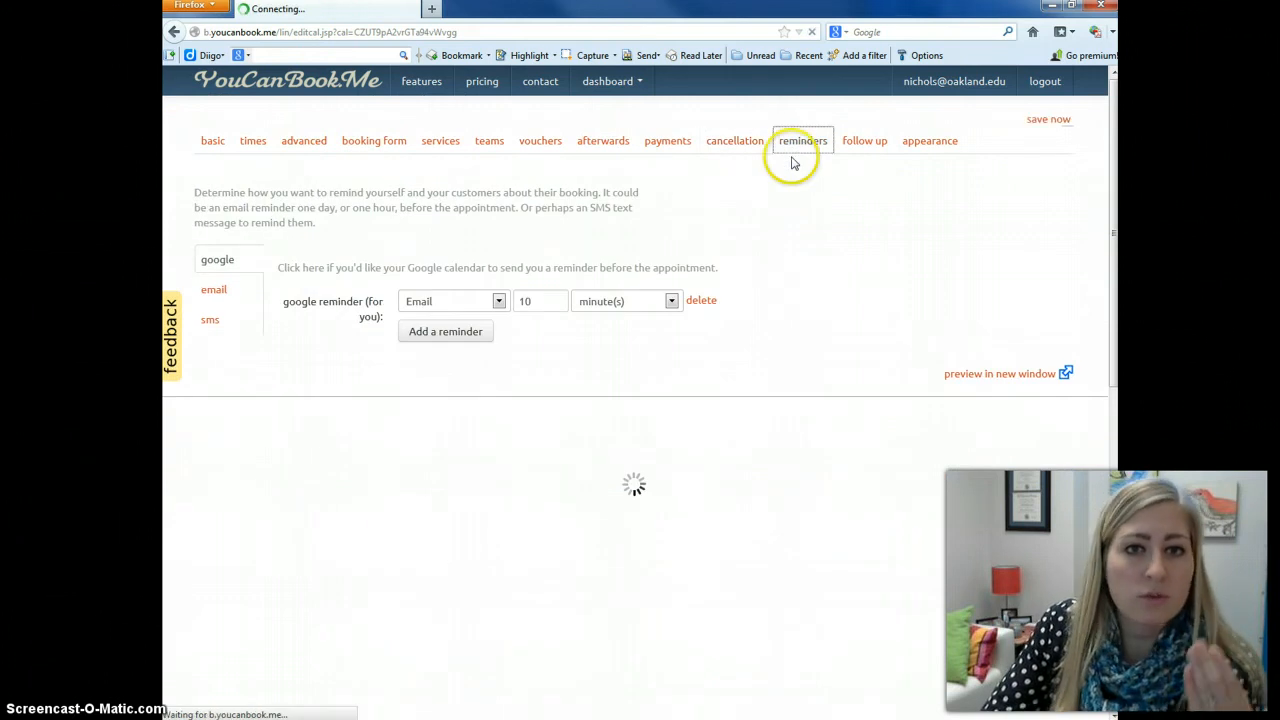
left_click(802, 140)
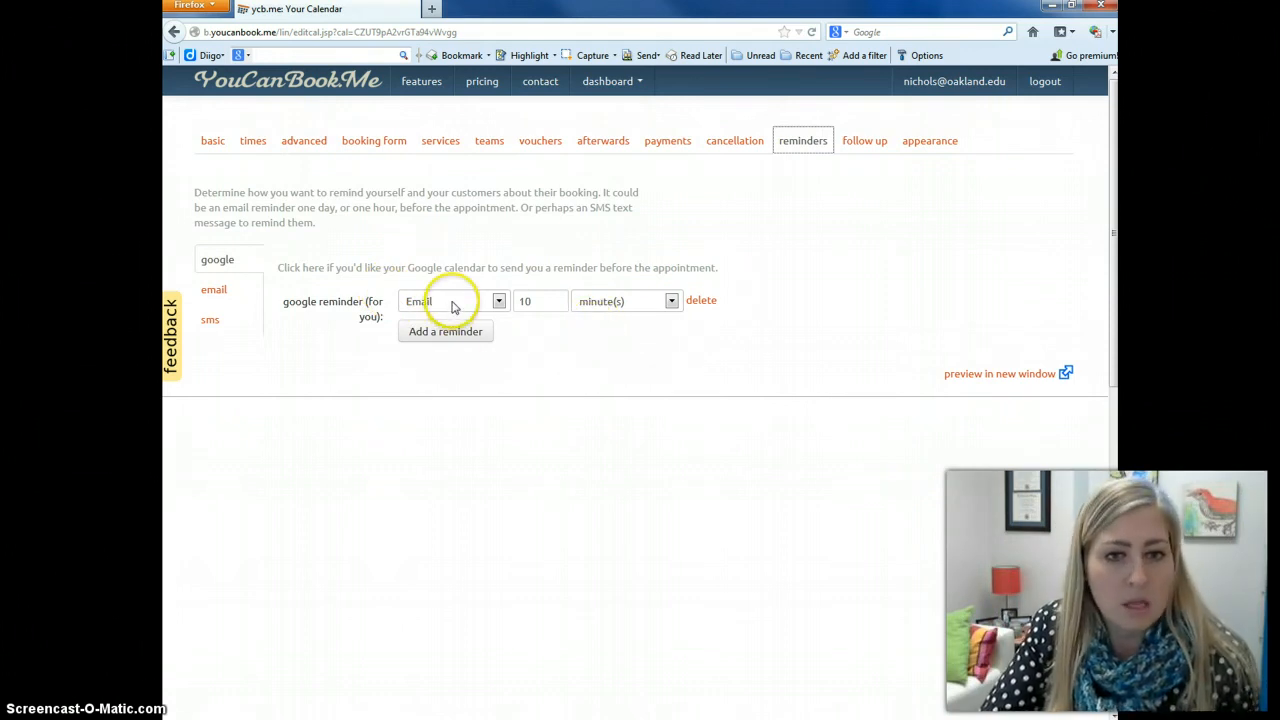
left_click(452, 300)
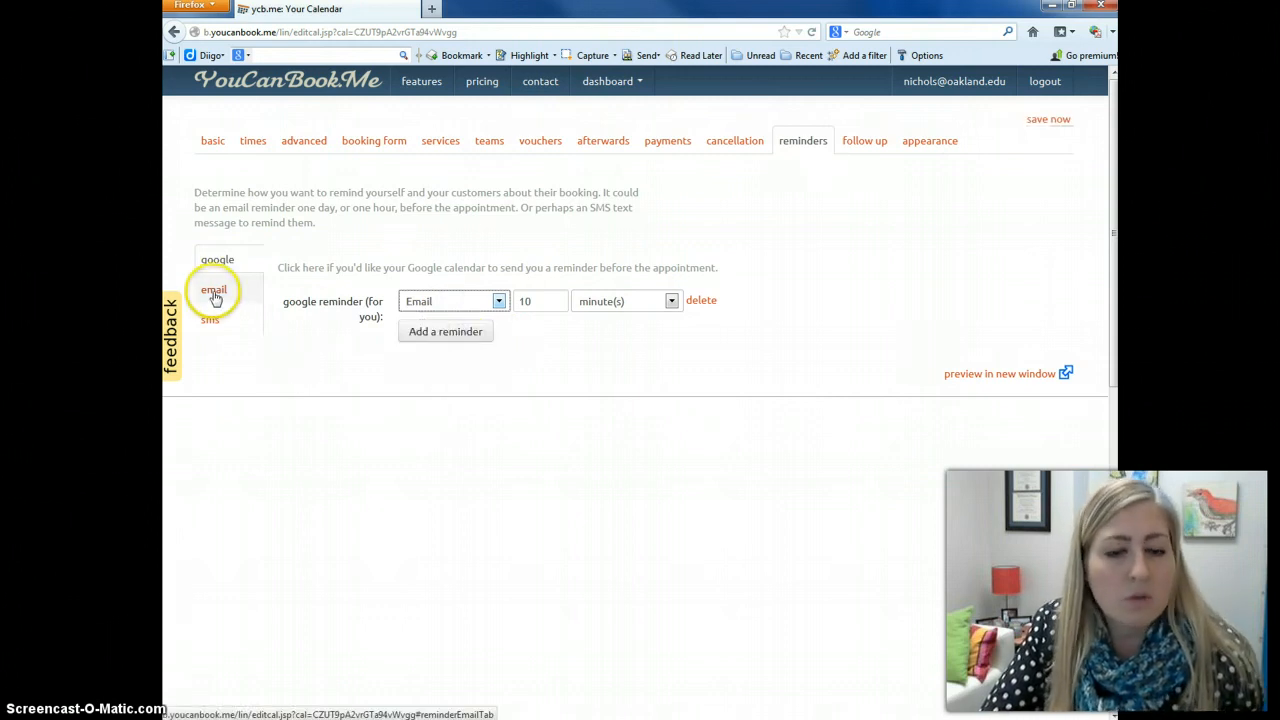
- View the email reminder options (upgrade required), then the SMS reminder settings
left_click(212, 288)
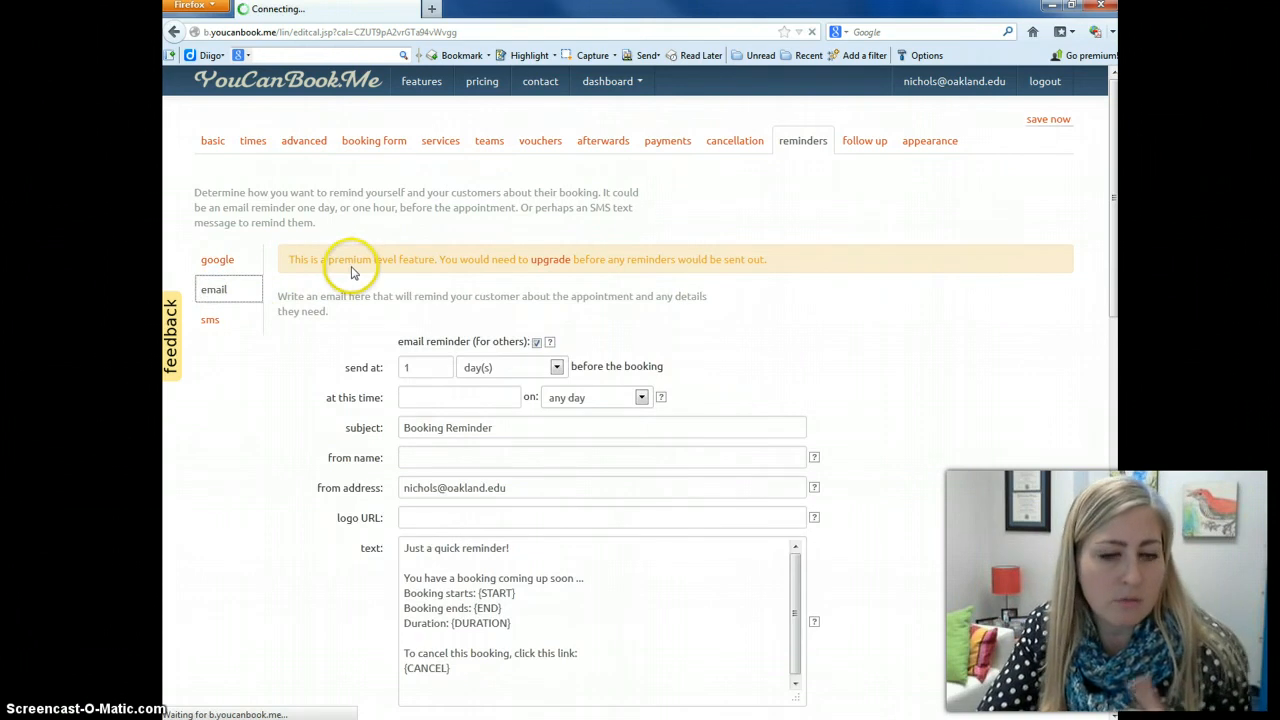
left_click(210, 320)
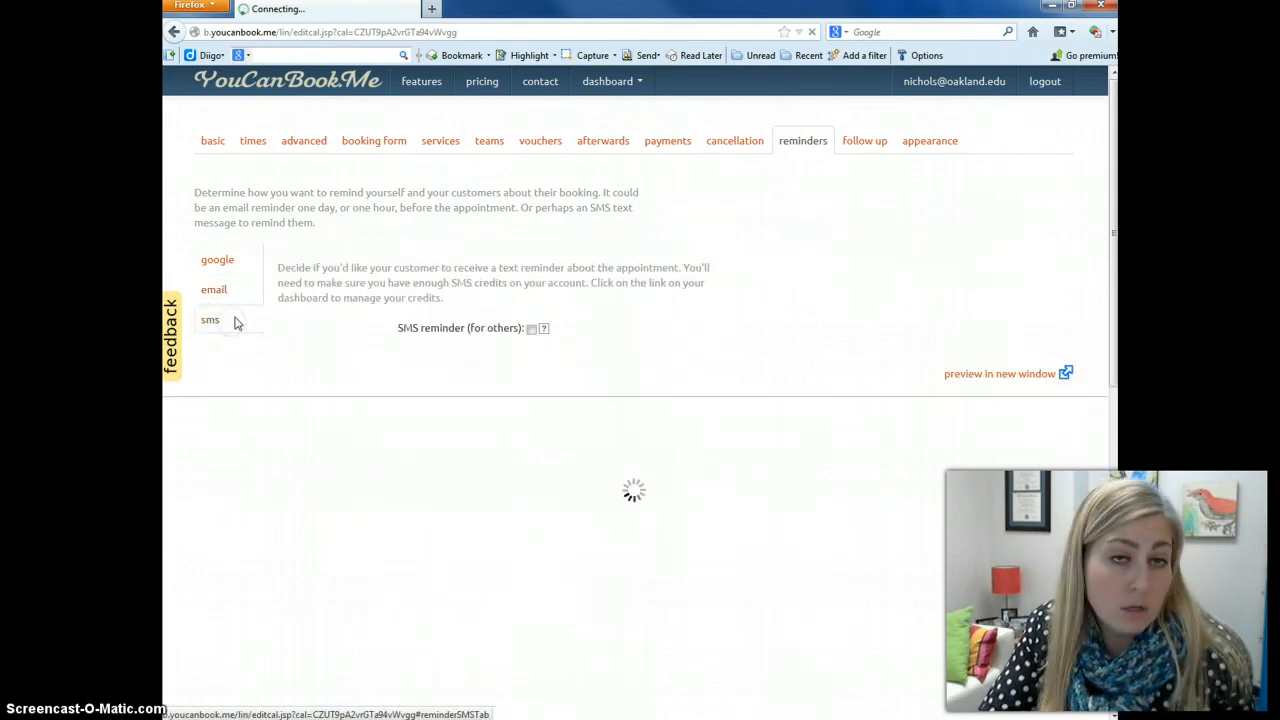
left_click(210, 320)
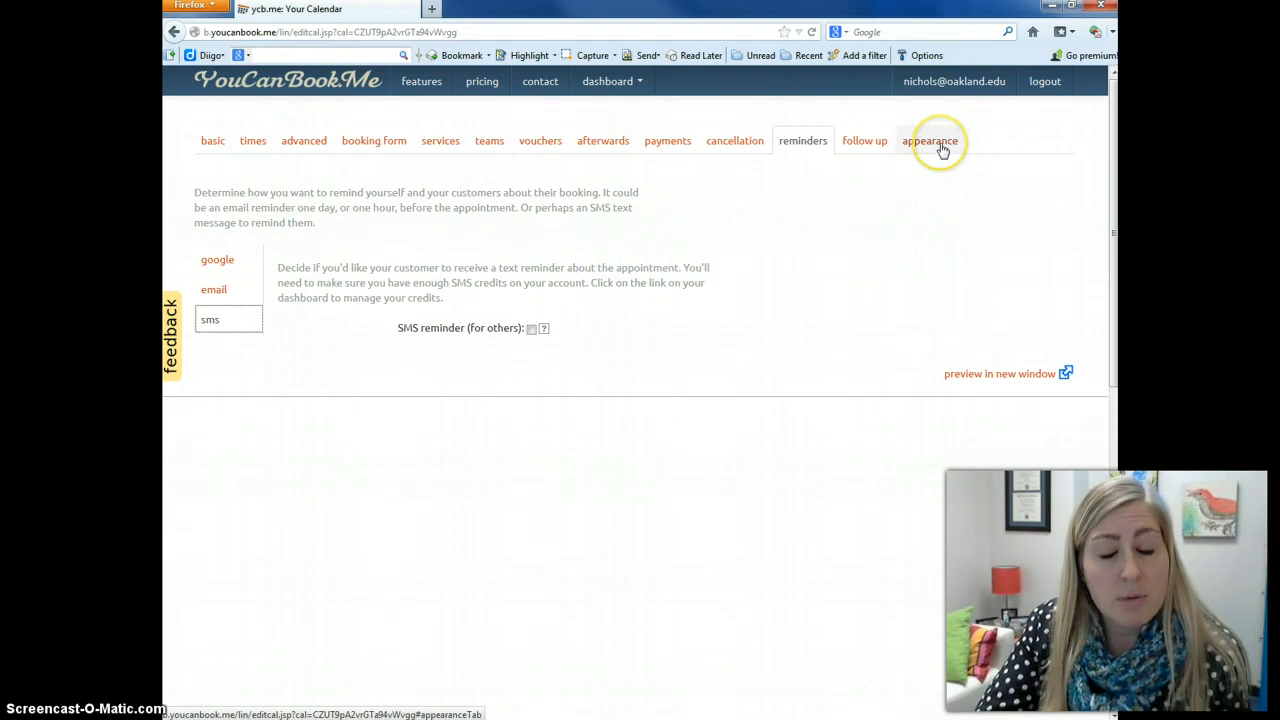
- Show the theme gallery in the appearance settings for the office hours calendar
left_click(928, 140)
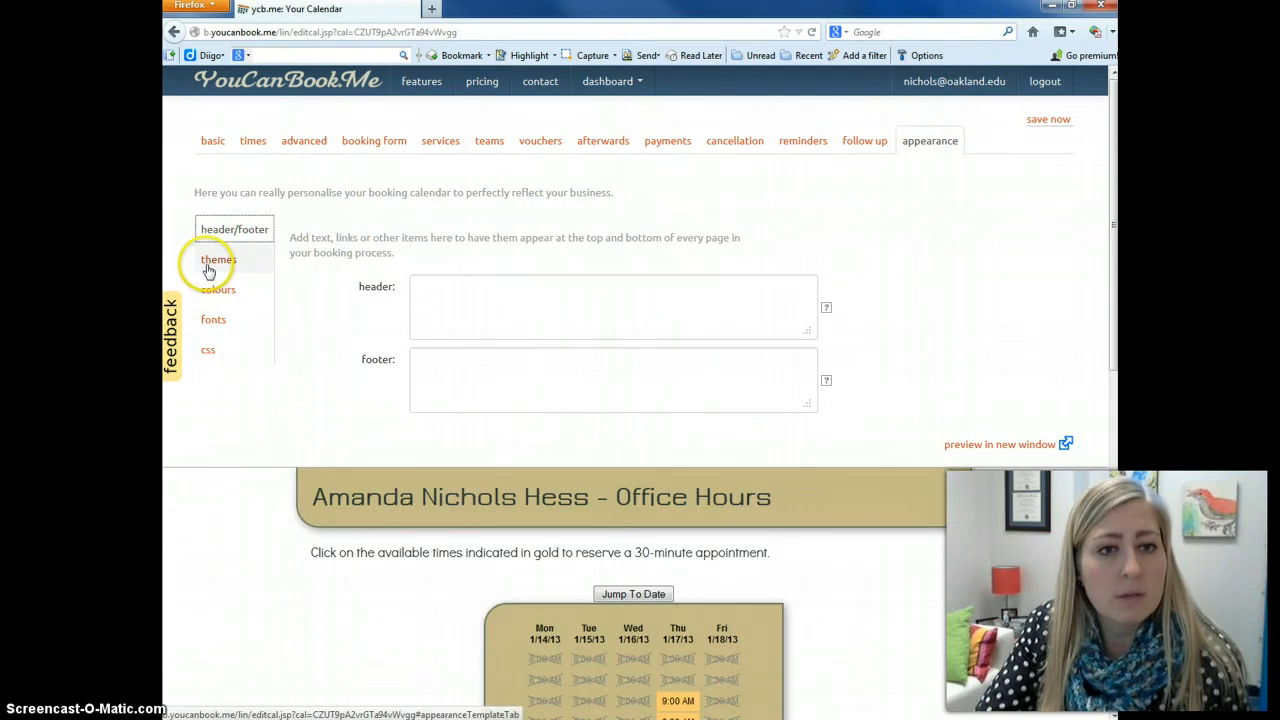
left_click(218, 260)
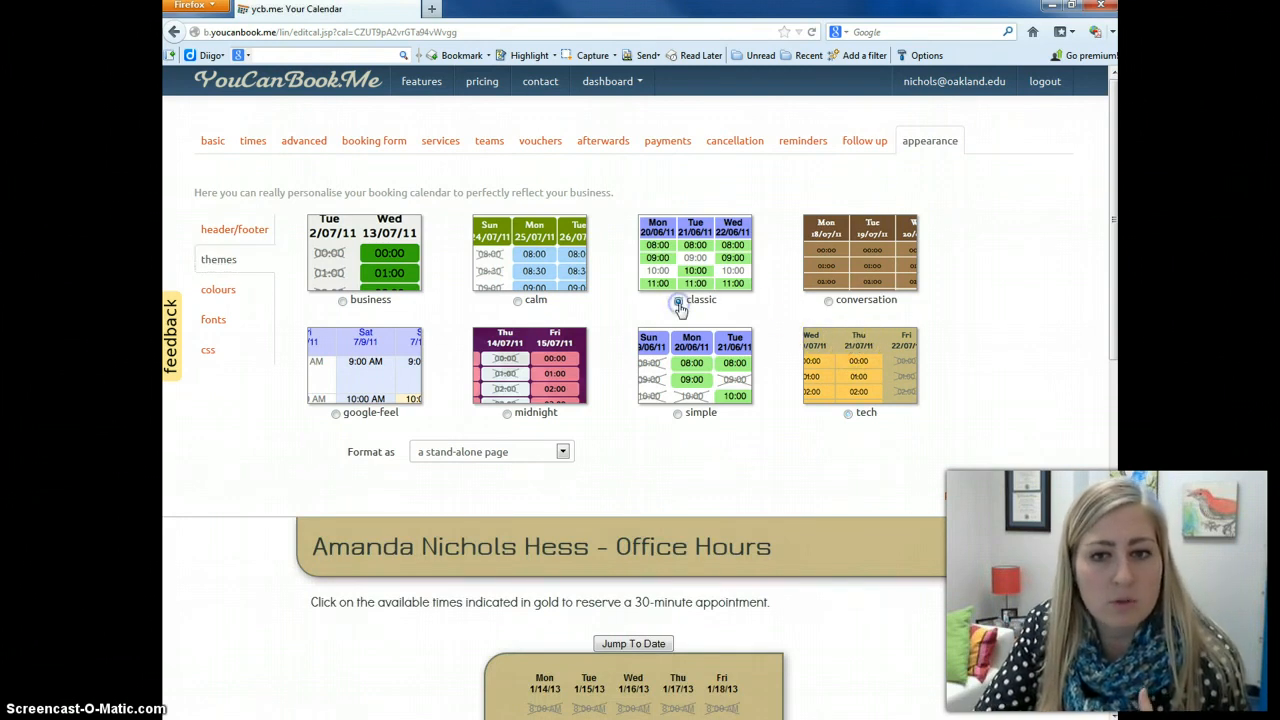
- Choose the classic theme, glance at the booking-grid colours, and return to themes
left_click(678, 300)
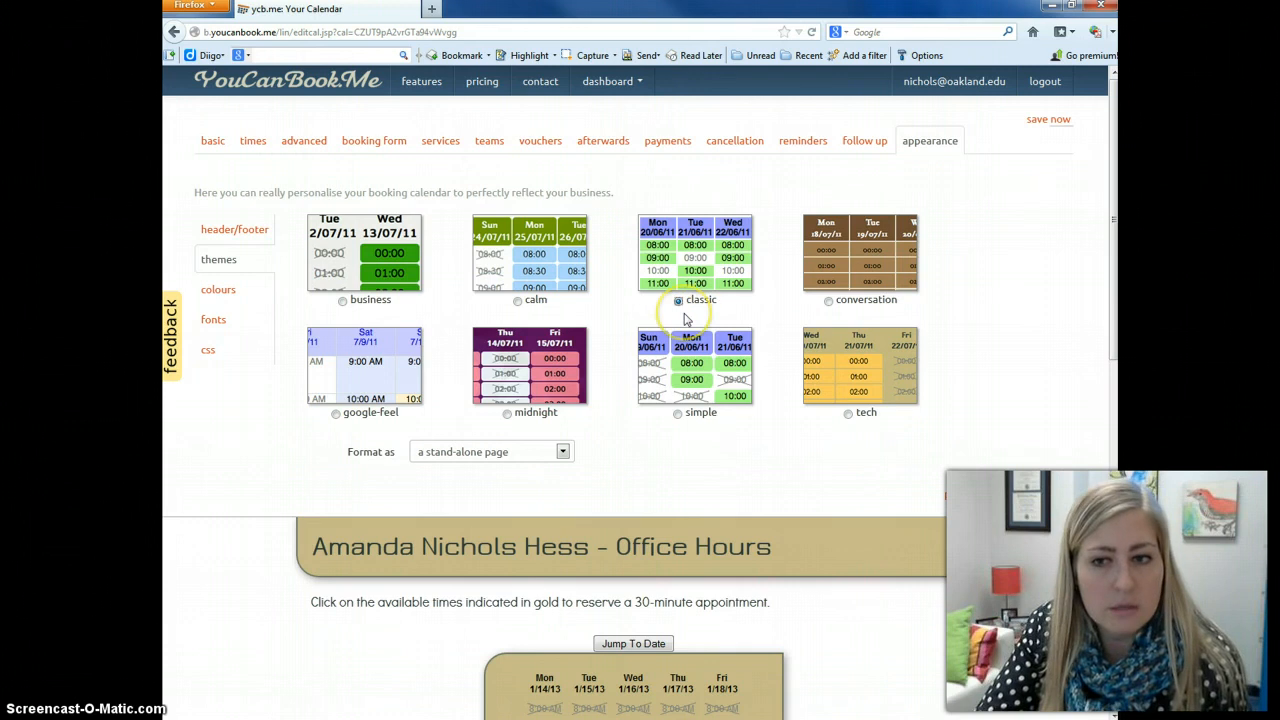
mouse_move(916, 262)
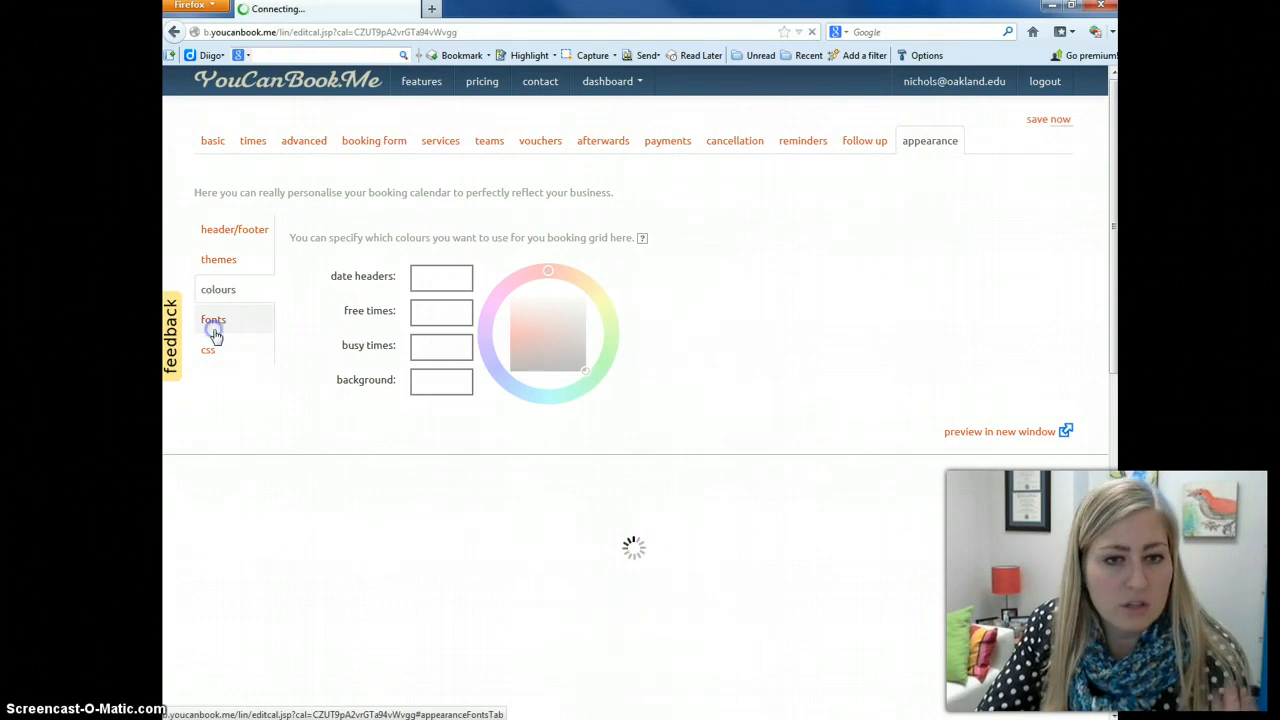
left_click(218, 260)
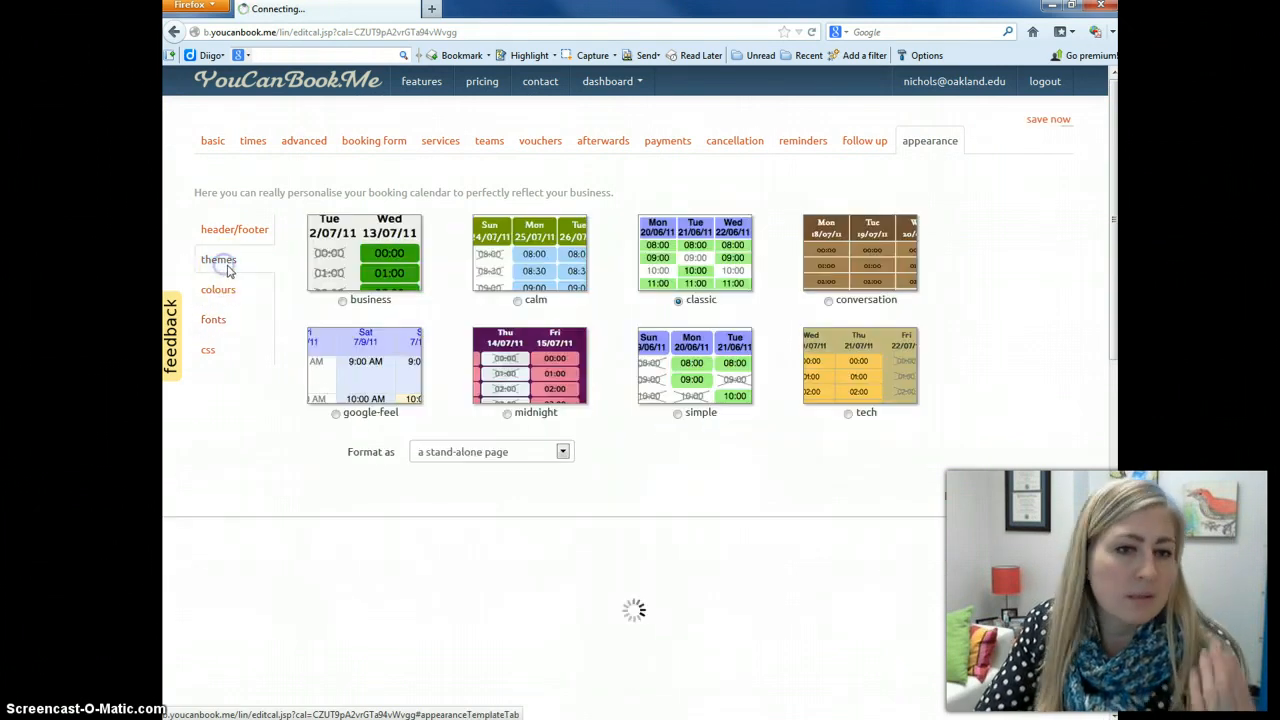